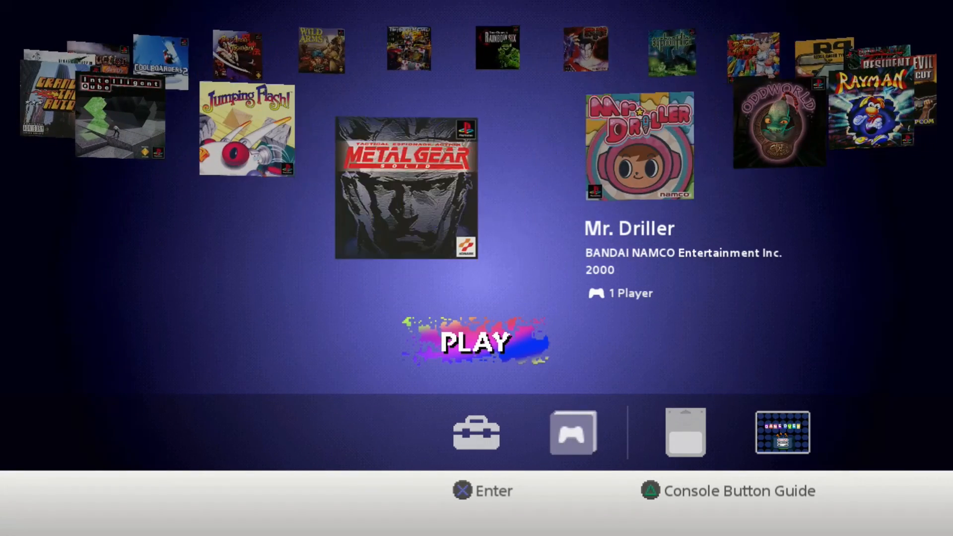
Bring up the Format dialog for the SONY (F:) drive with FAT32 selected
key("Right")
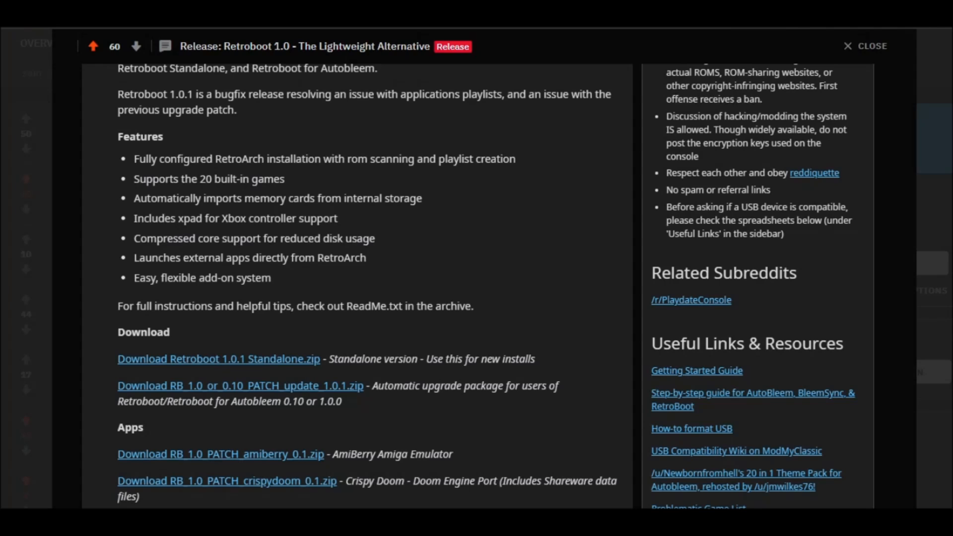
scroll("down", 3)
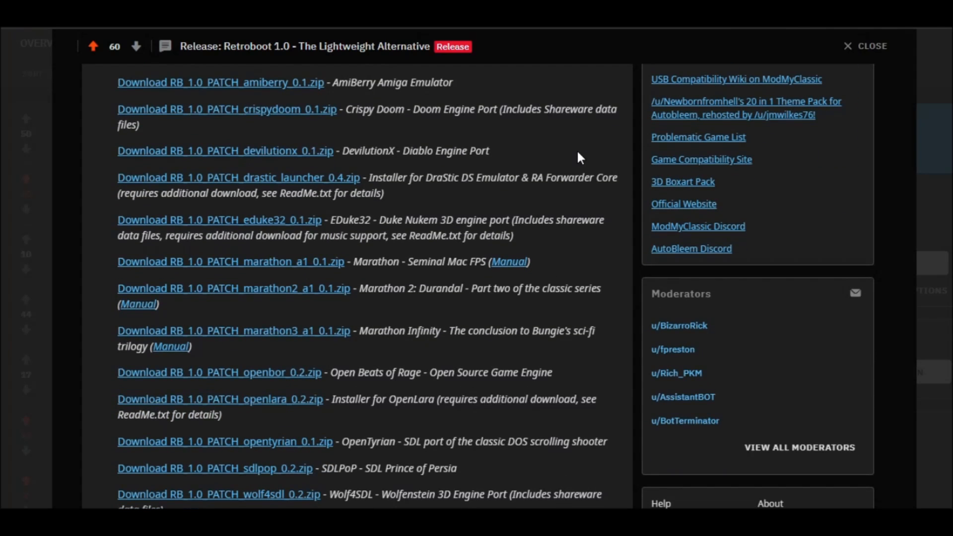
mouse_move(555, 95)
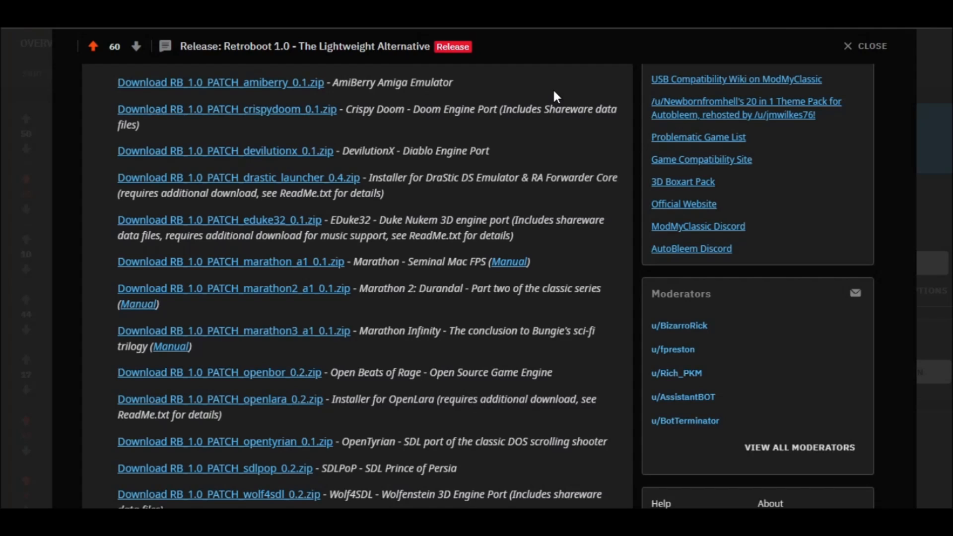
scroll("down", 3)
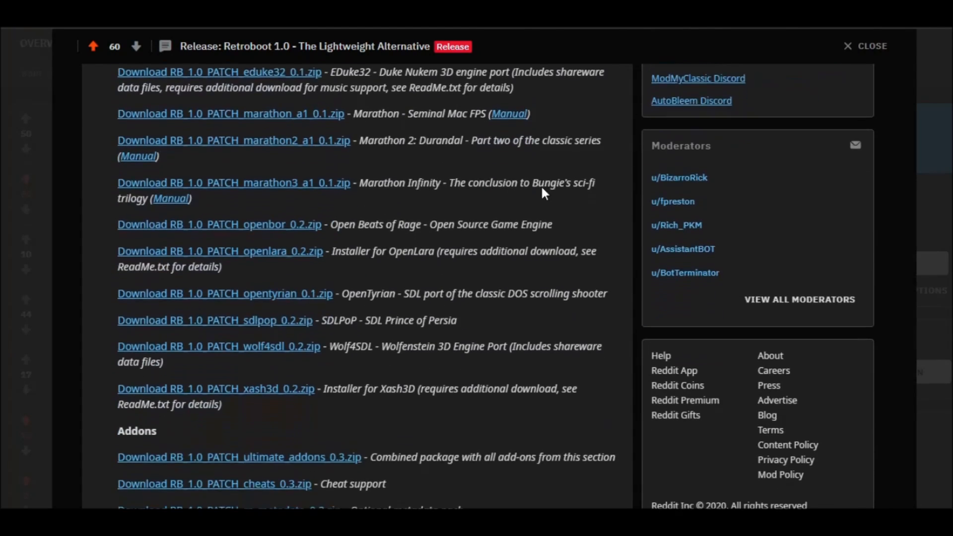
scroll("down", 3)
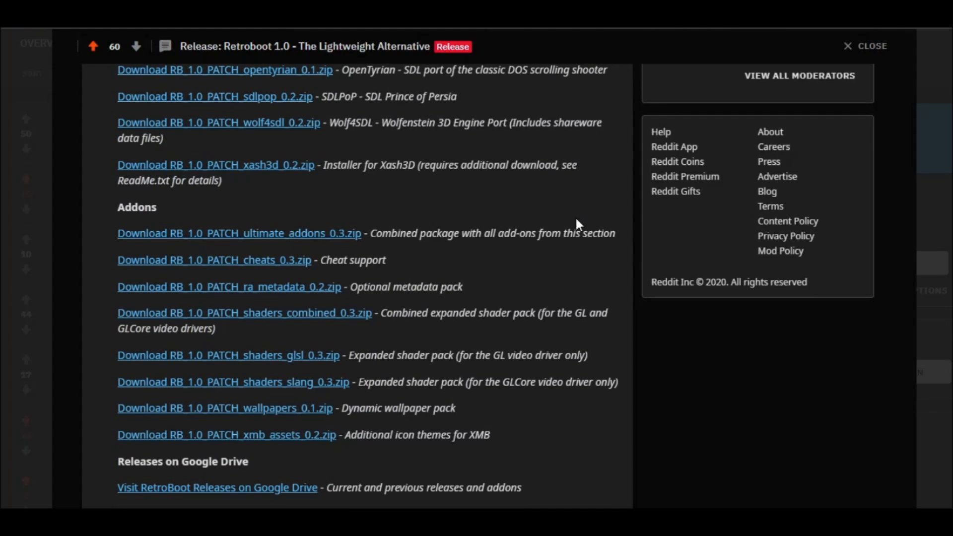
mouse_move(562, 220)
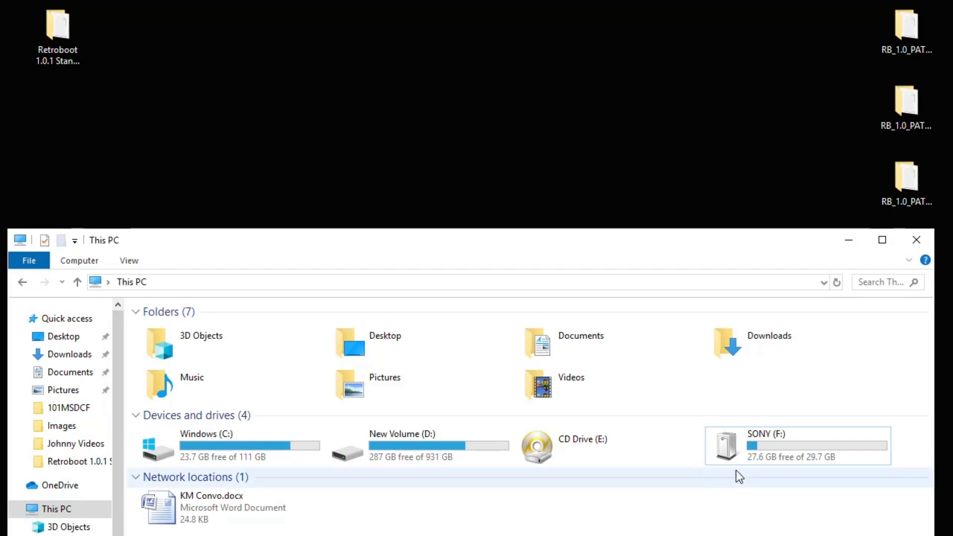
right_click(791, 444)
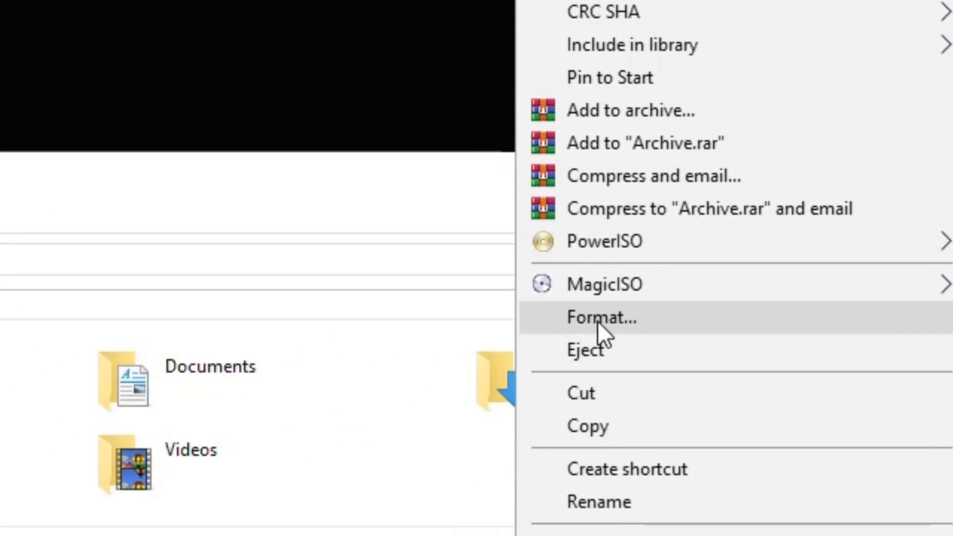
left_click(603, 318)
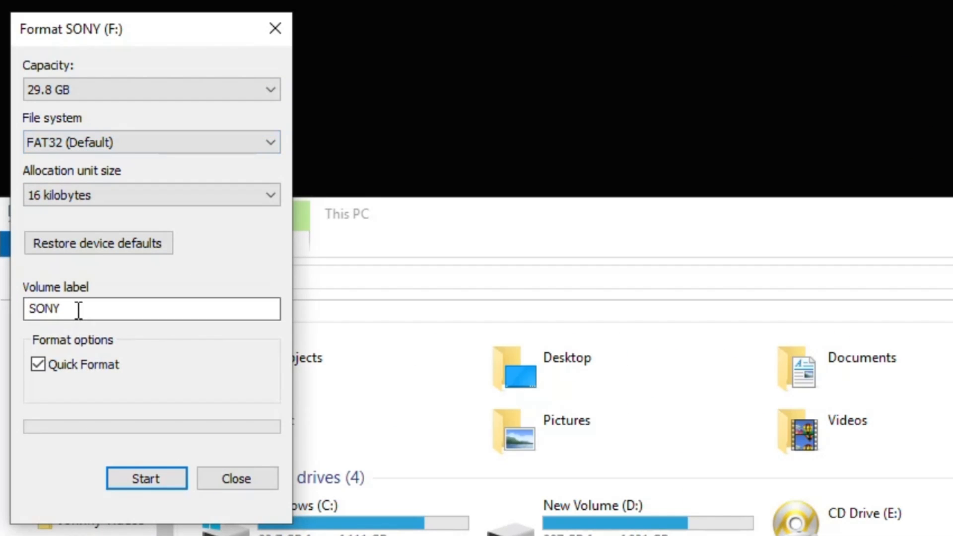
mouse_move(34, 397)
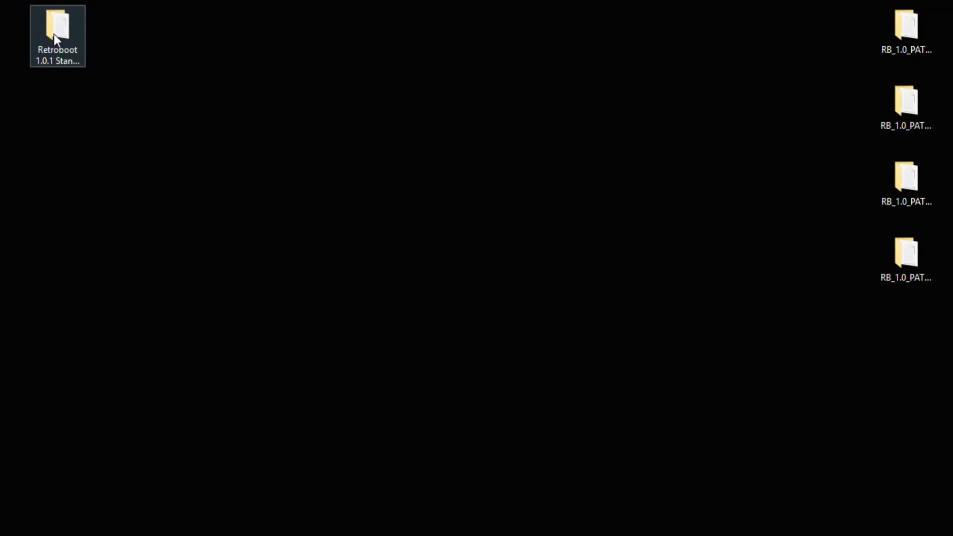
Go into the Retroboot 1.0.1 Standalone folder to copy its contents to the drive
double_click(56, 24)
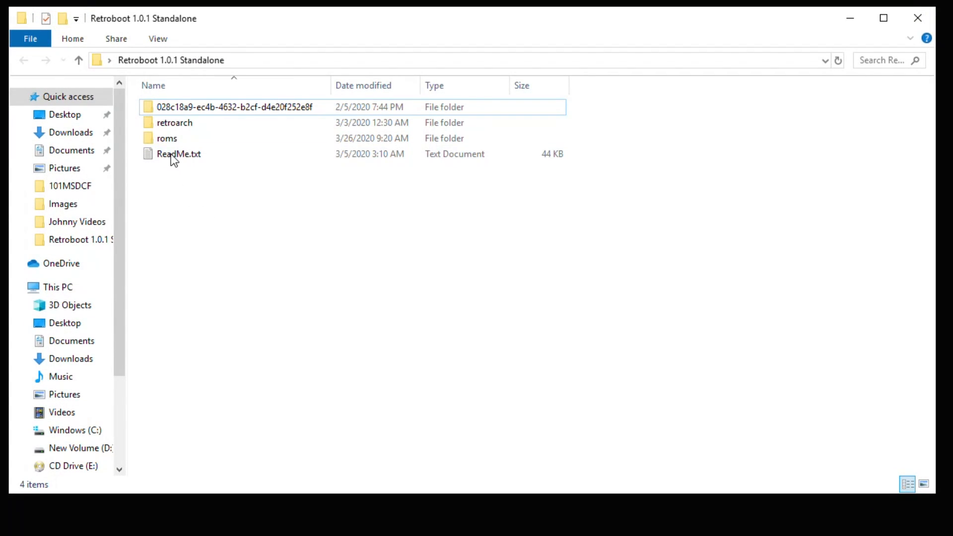
mouse_move(173, 157)
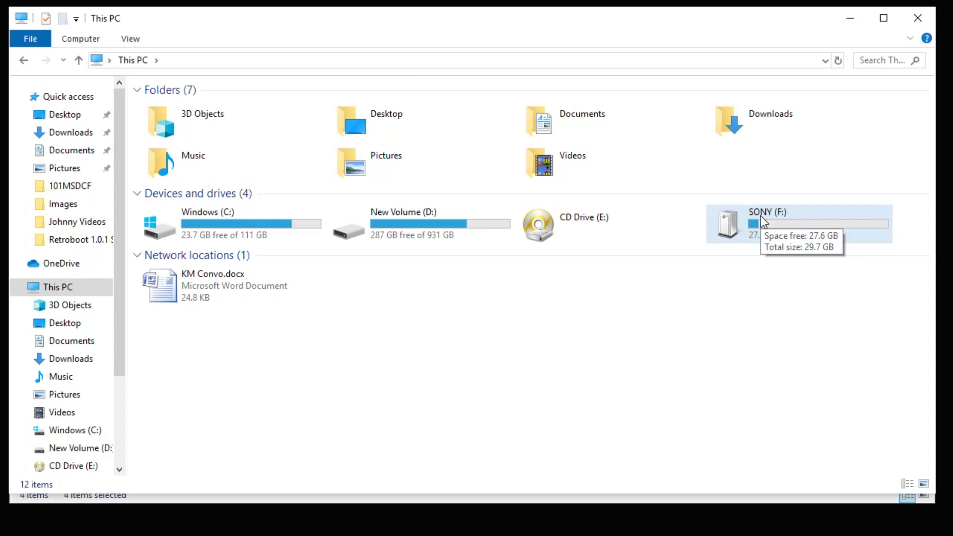
Browse the SONY drive's roms folder listing Silent Hill, Xenogears and the game zip archives
double_click(768, 225)
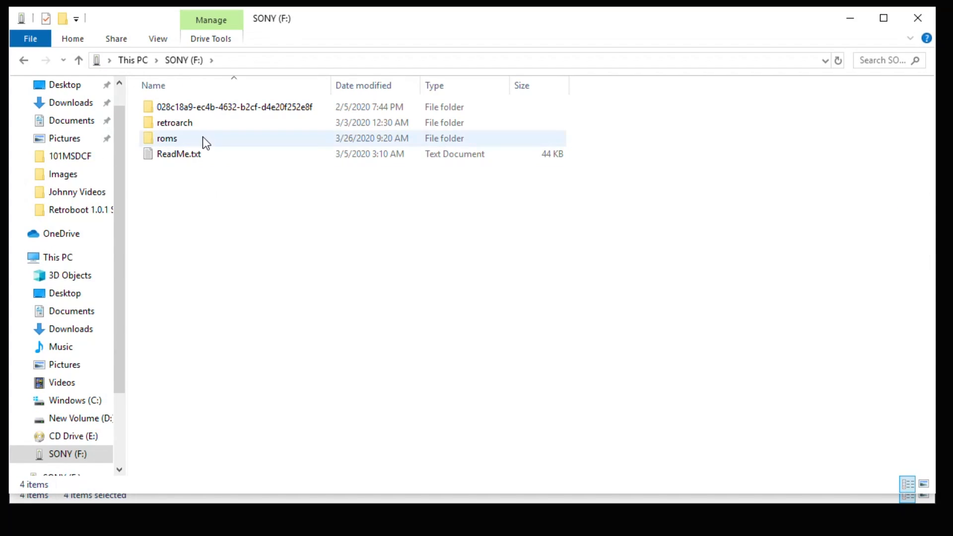
mouse_move(177, 143)
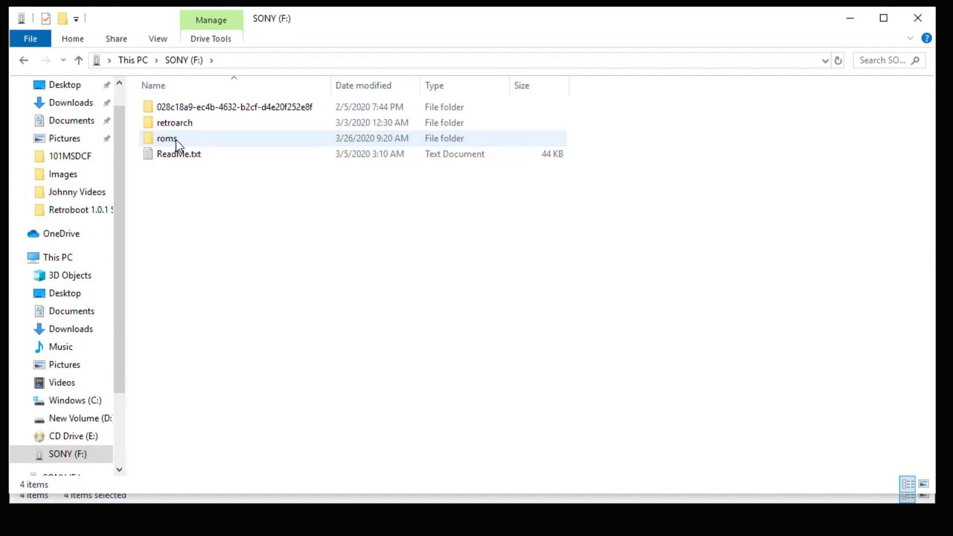
mouse_move(183, 144)
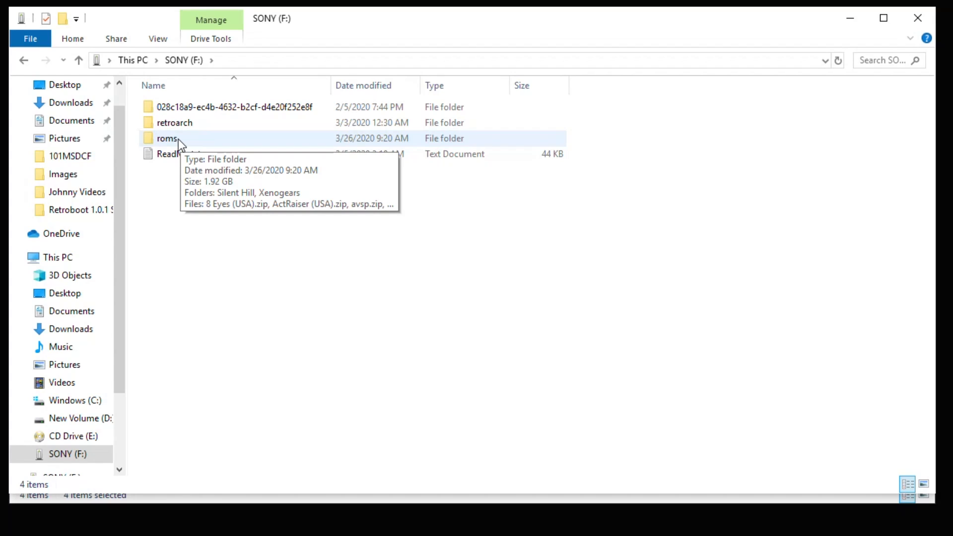
double_click(169, 138)
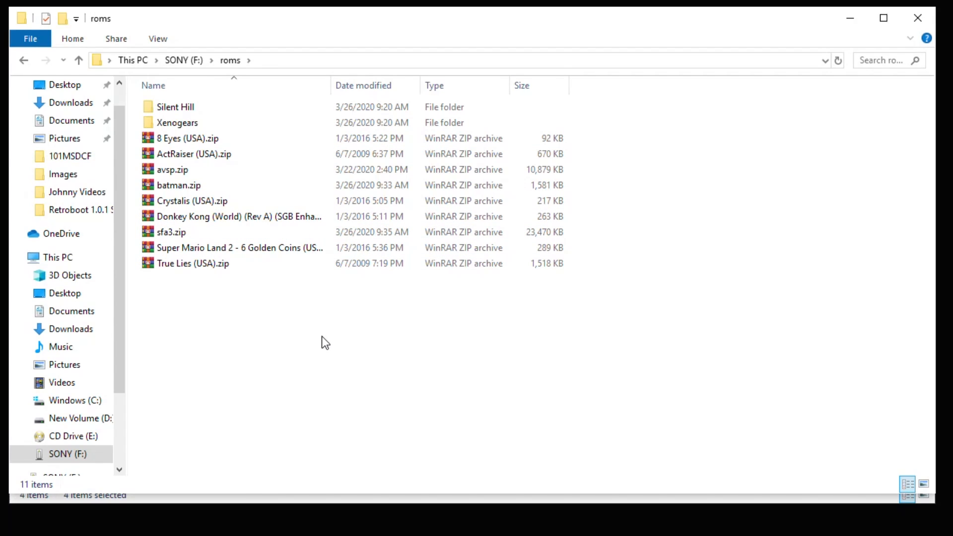
left_click(175, 107)
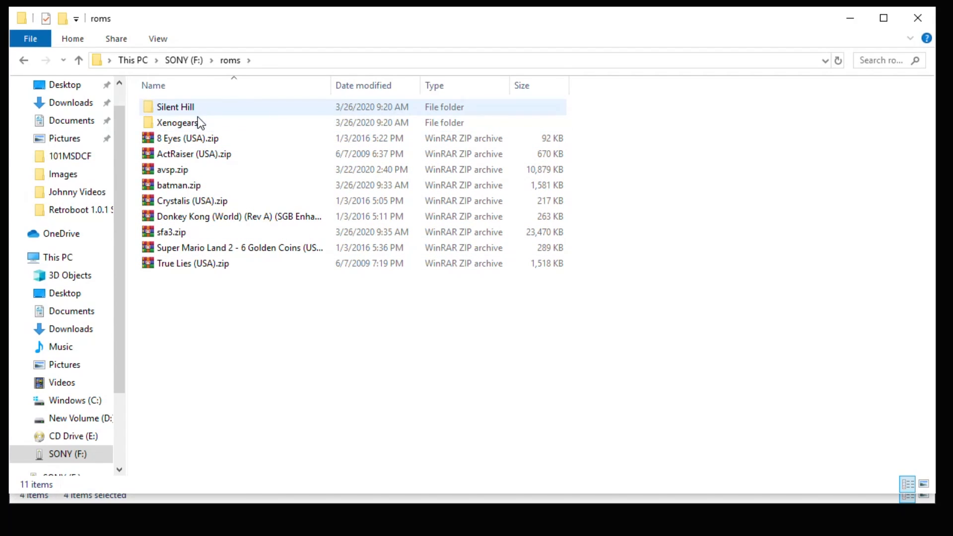
left_click(308, 332)
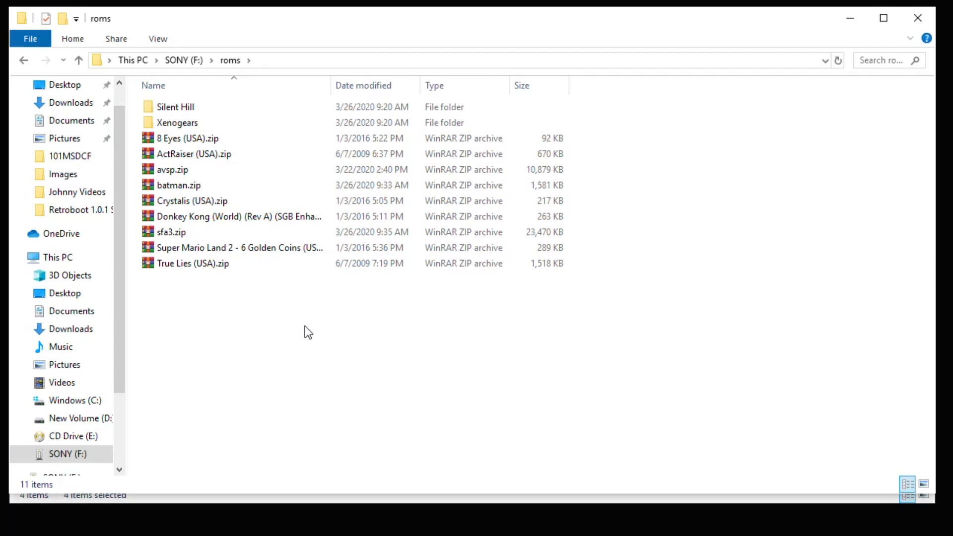
mouse_move(310, 330)
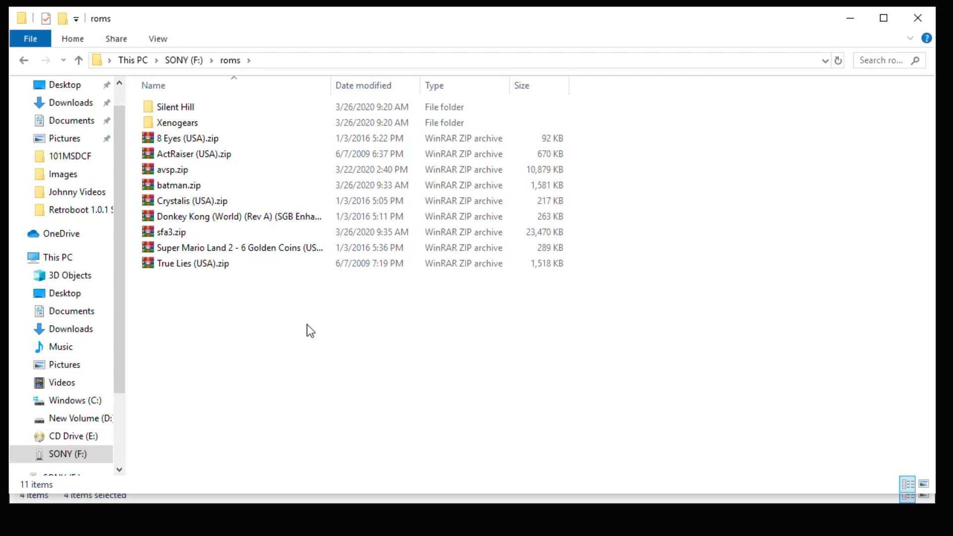
mouse_move(244, 303)
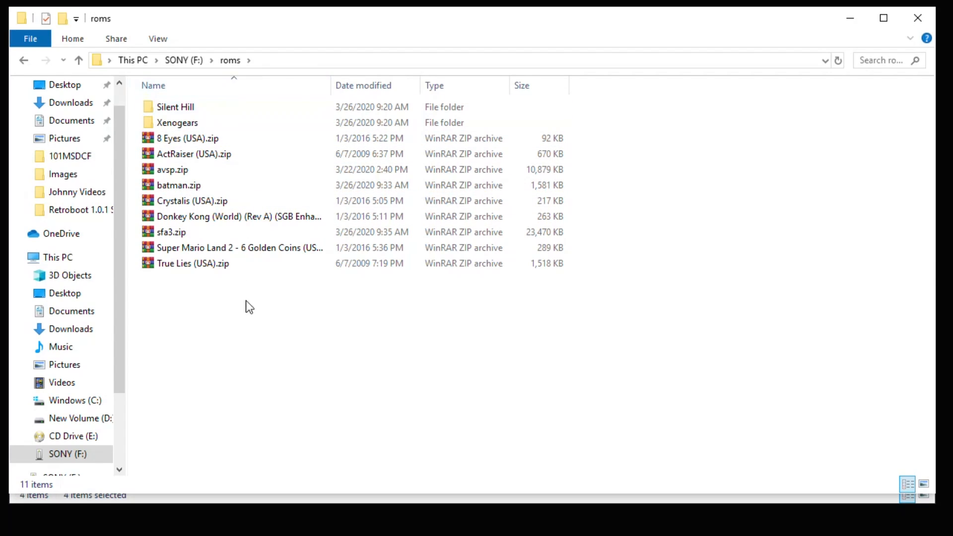
mouse_move(917, 18)
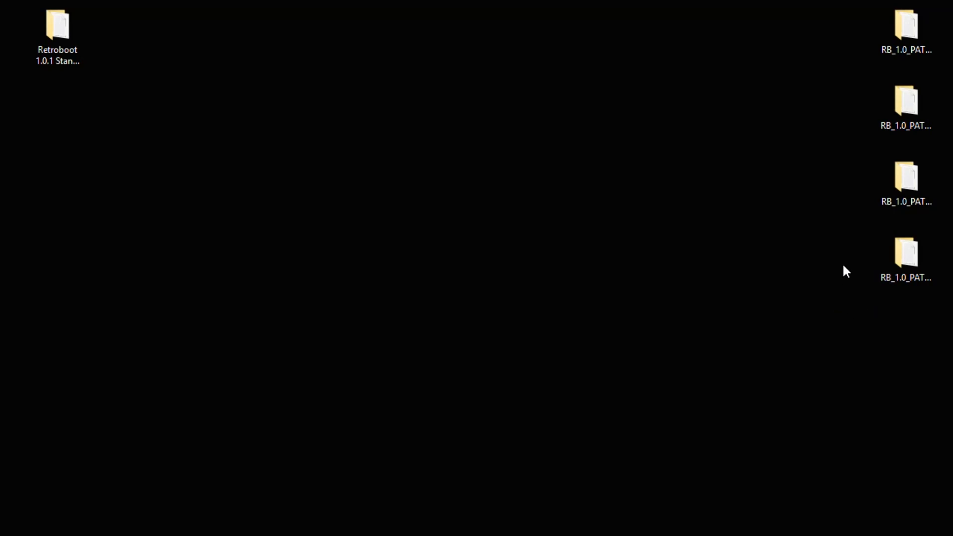
mouse_move(595, 348)
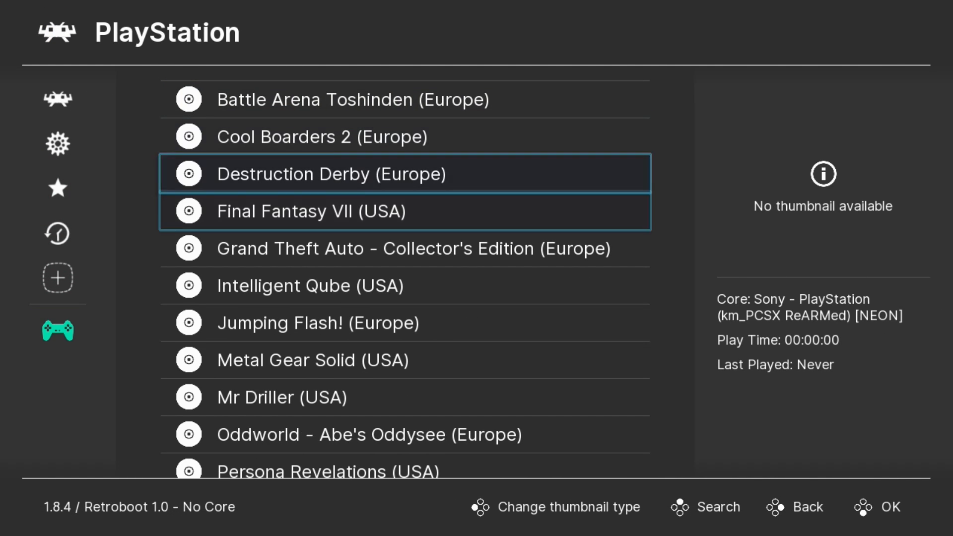
scroll("down", 3)
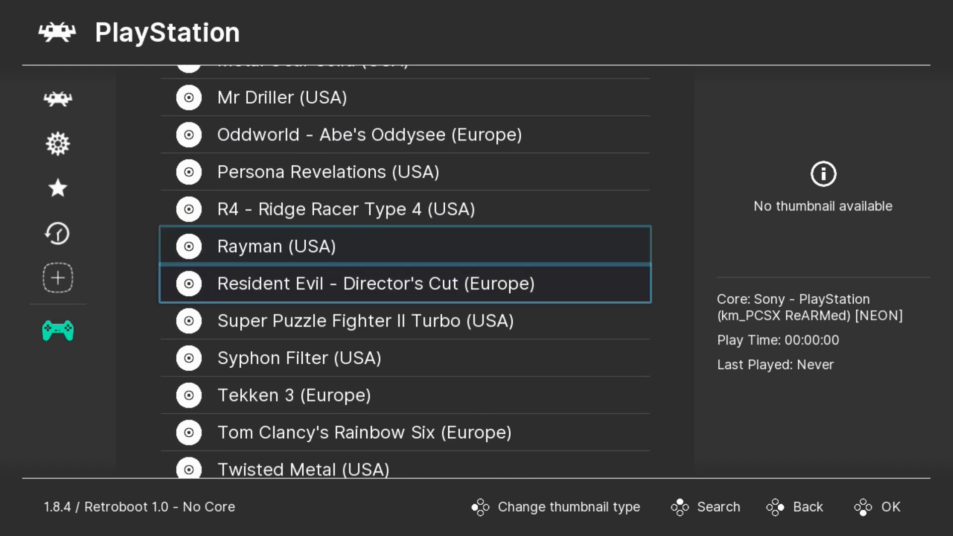
scroll("down", 3)
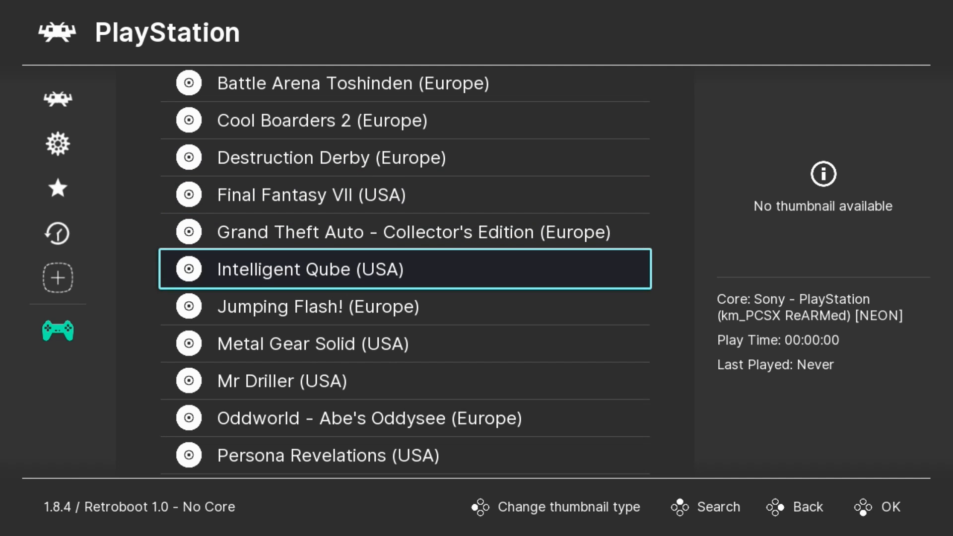
scroll("down", 3)
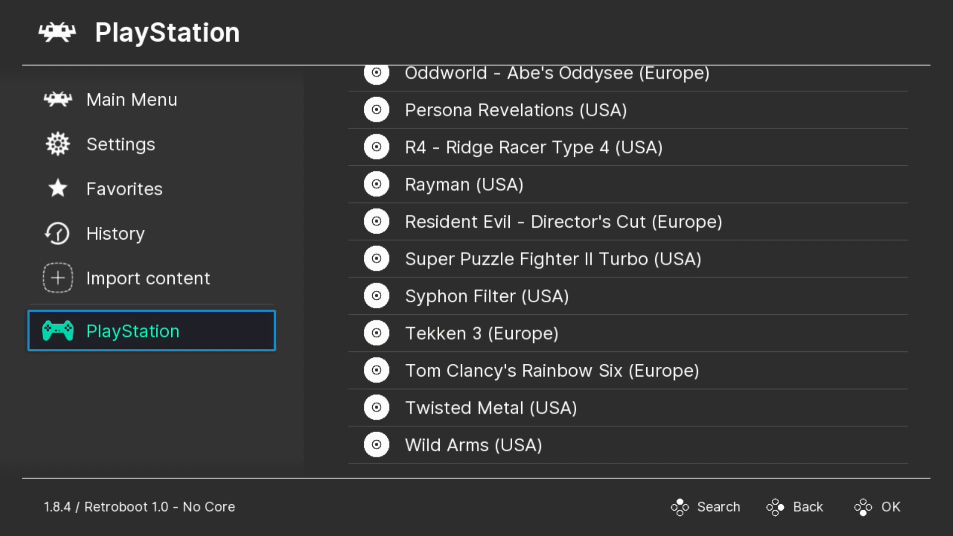
left_click(147, 278)
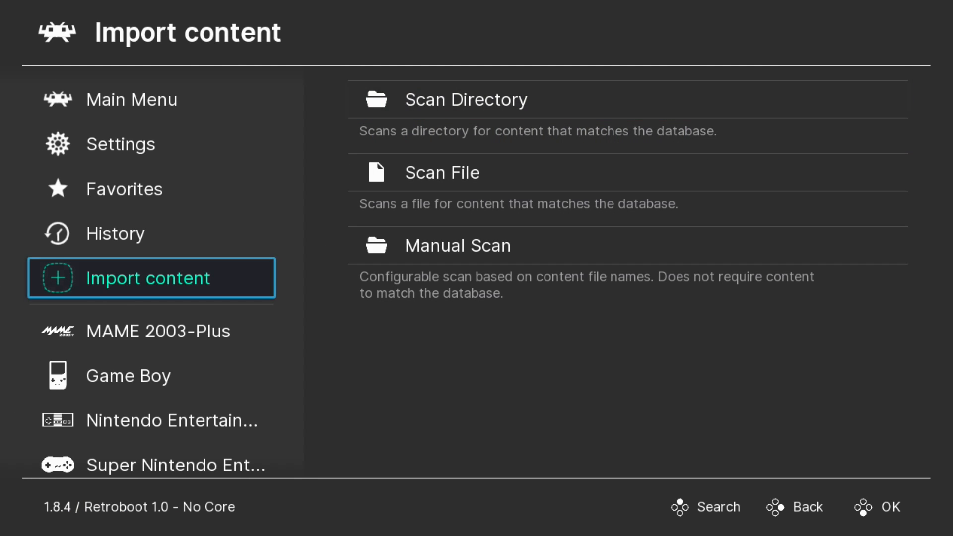
Choose Scan Directory from the Import content options
left_click(164, 465)
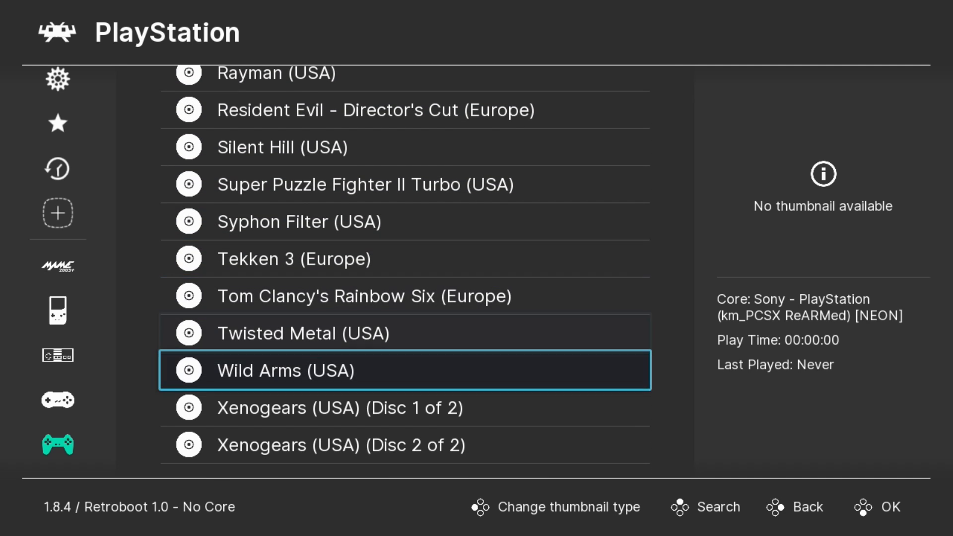
Move down the sidebar toward the MAME 2003-Plus playlist
key("Down")
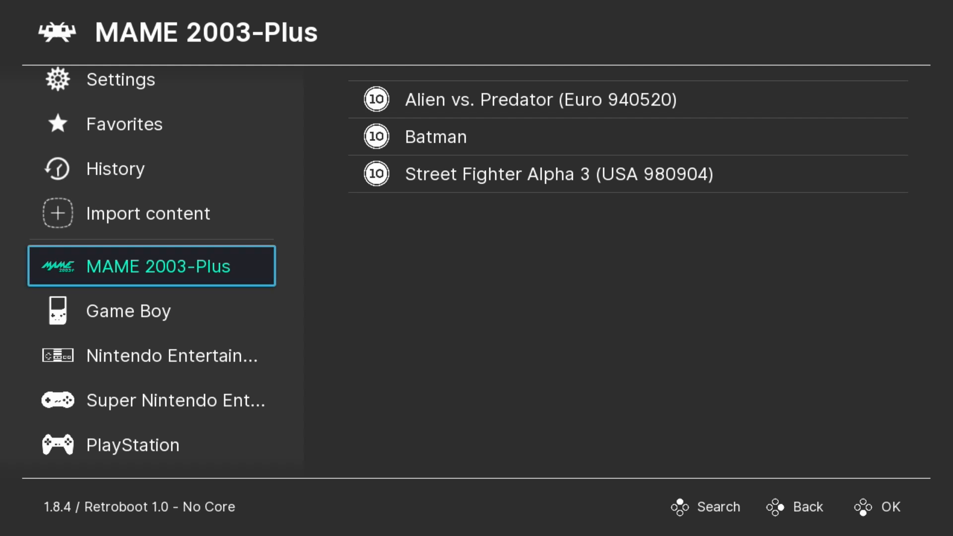
View an NES game's core association choices (FCEUmm, Nestopia UE, QuickNES)
left_click(171, 356)
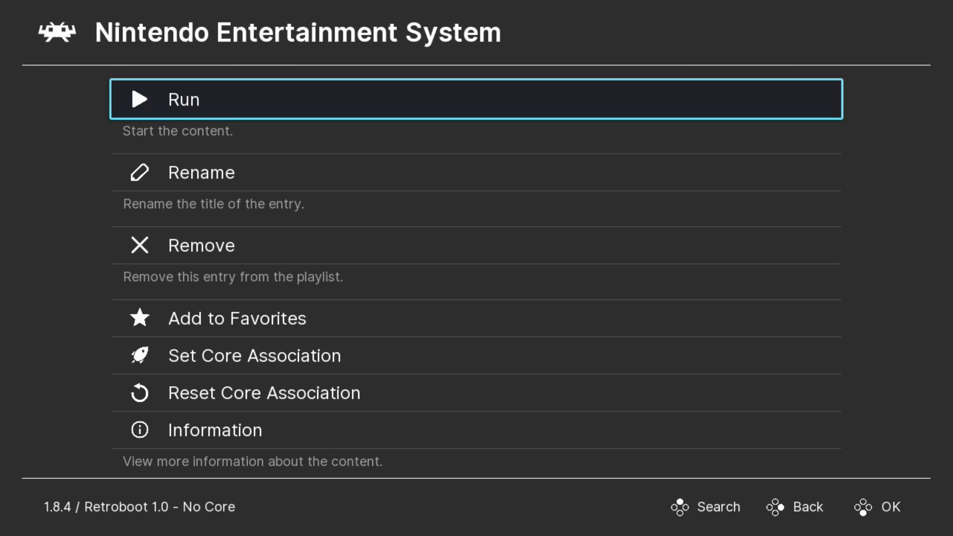
left_click(254, 356)
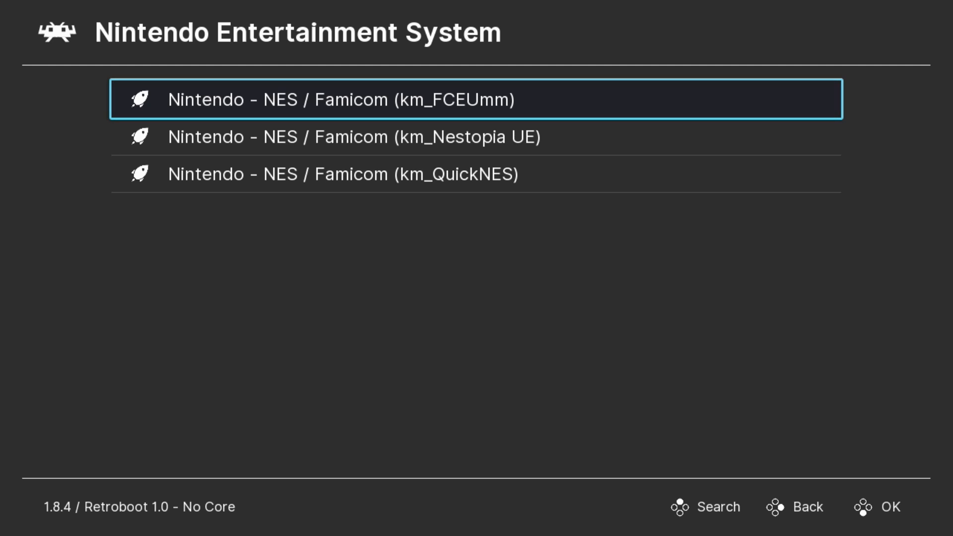
key("Down")
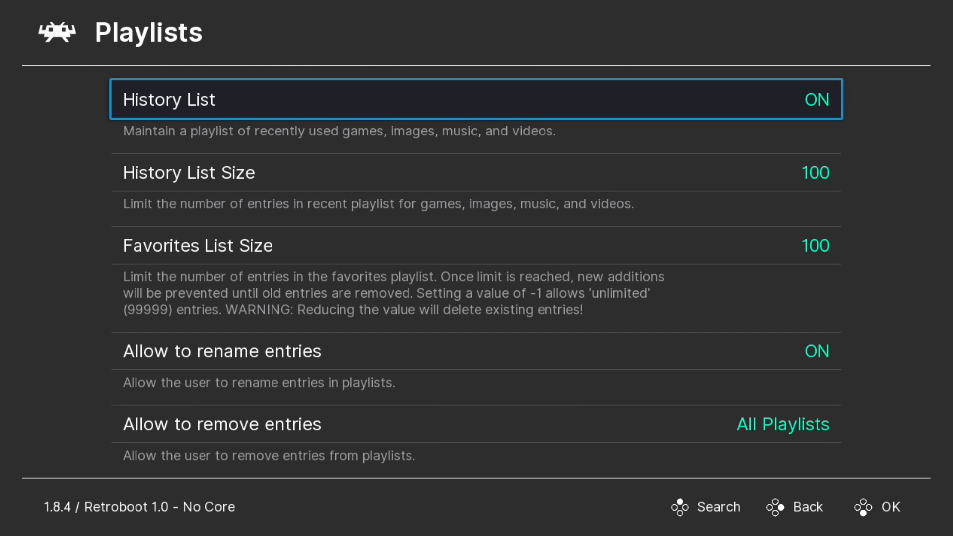
In Playlist Management, select MAME 2003-Plus and bring up its Default Core setting
scroll("down", 3)
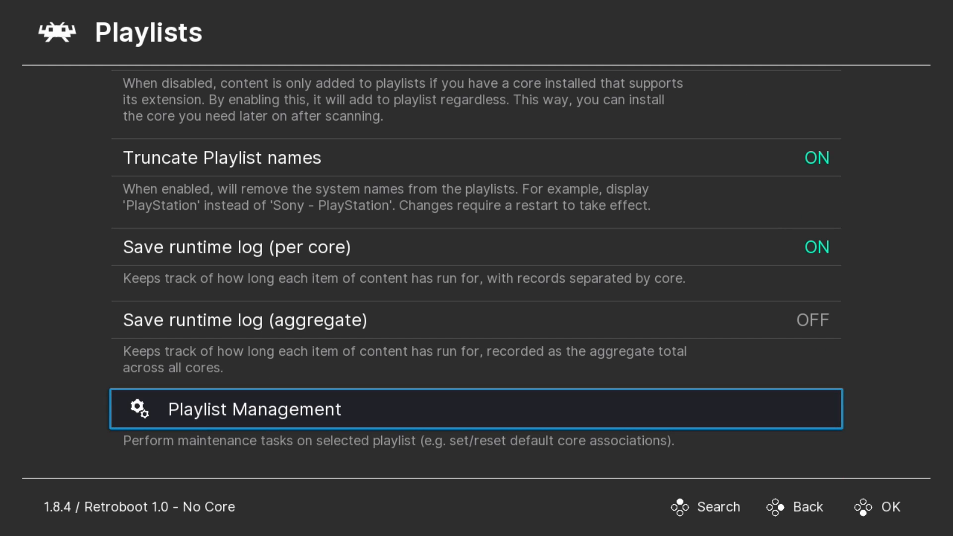
left_click(253, 409)
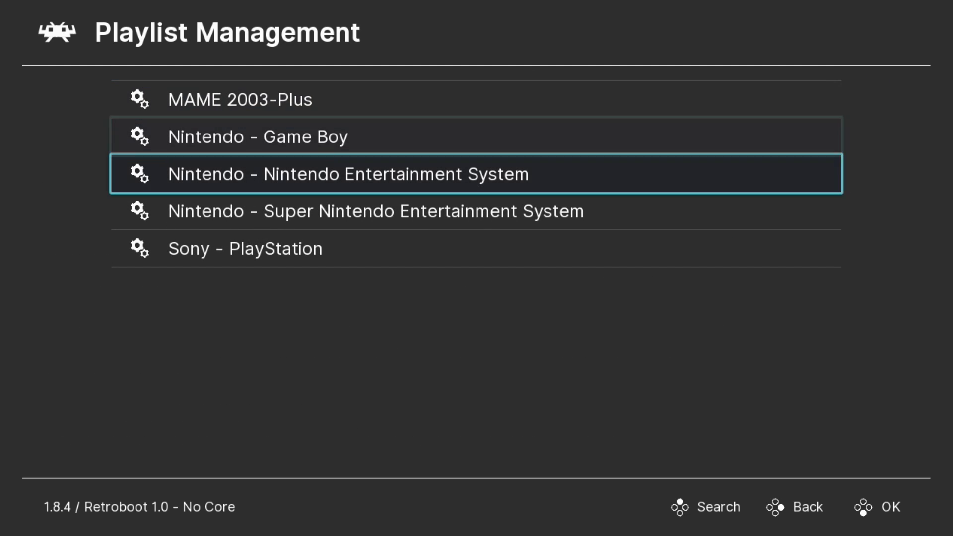
key("Up")
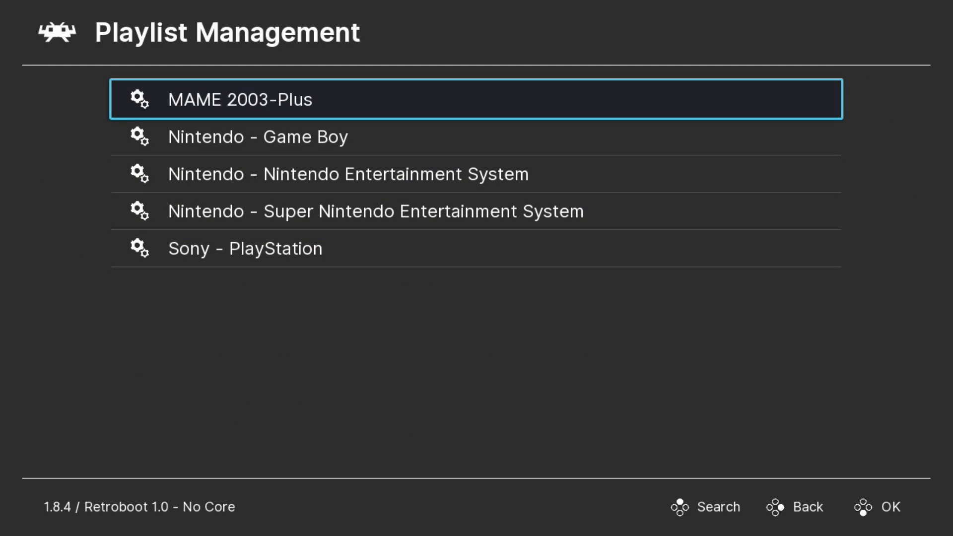
left_click(241, 100)
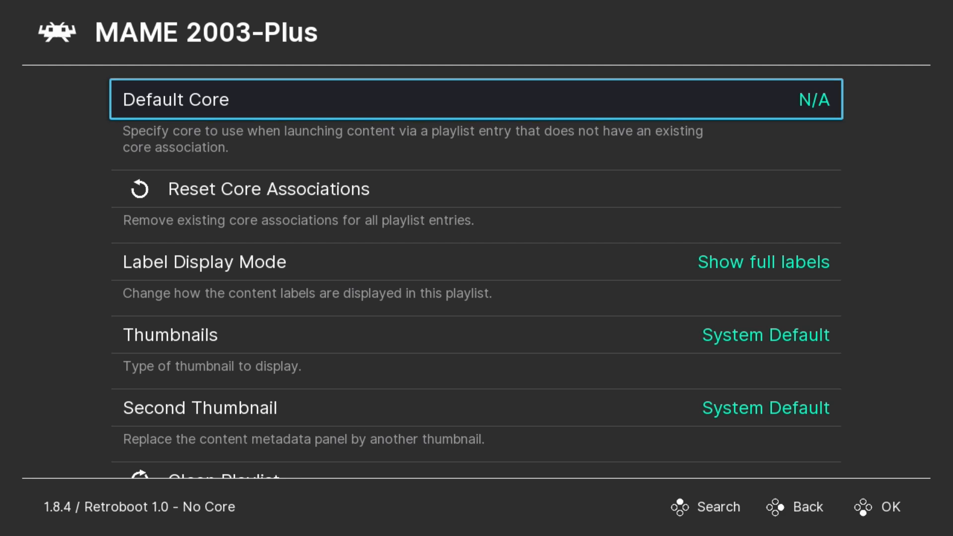
left_click(475, 99)
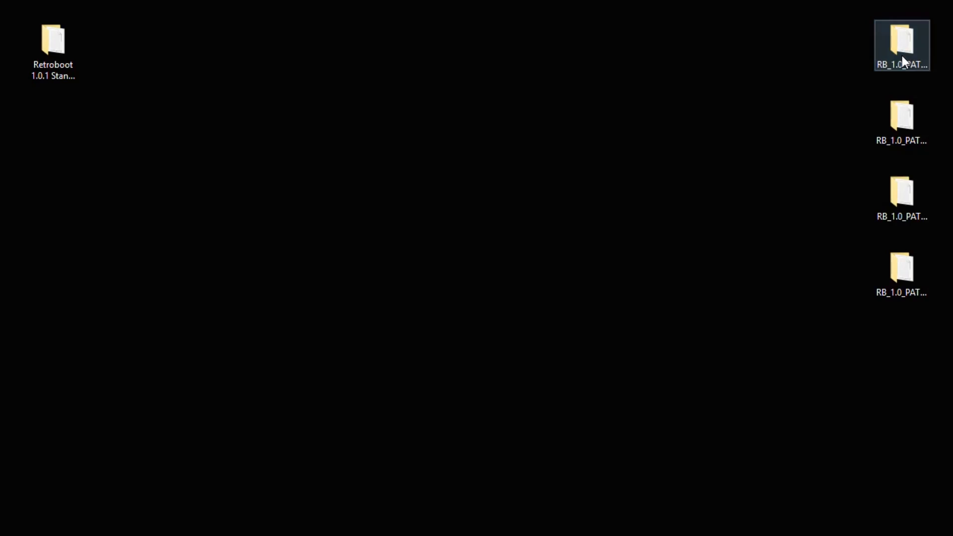
Read ReadMe.txt in the RB_1.0_PATCH_devilutionx_0.1 folder for installation instructions
double_click(900, 38)
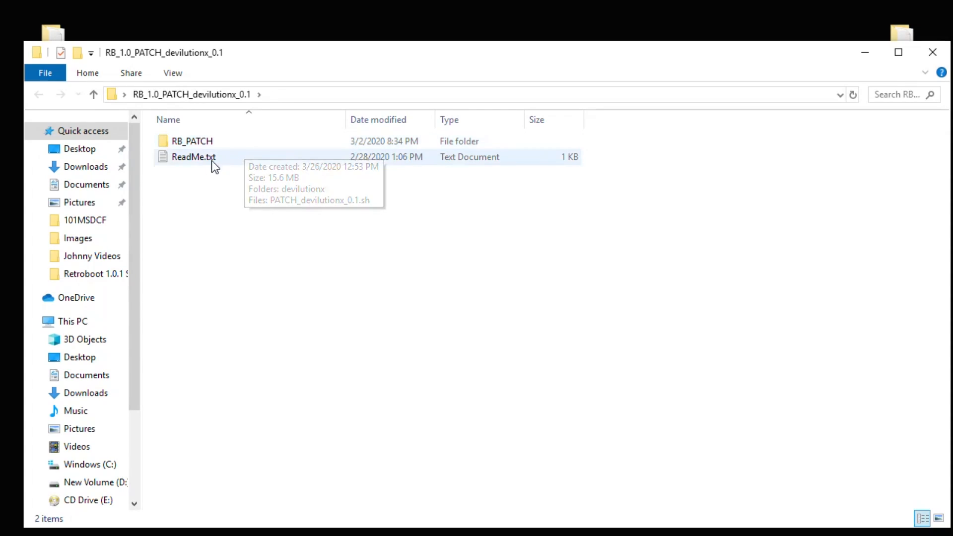
double_click(193, 157)
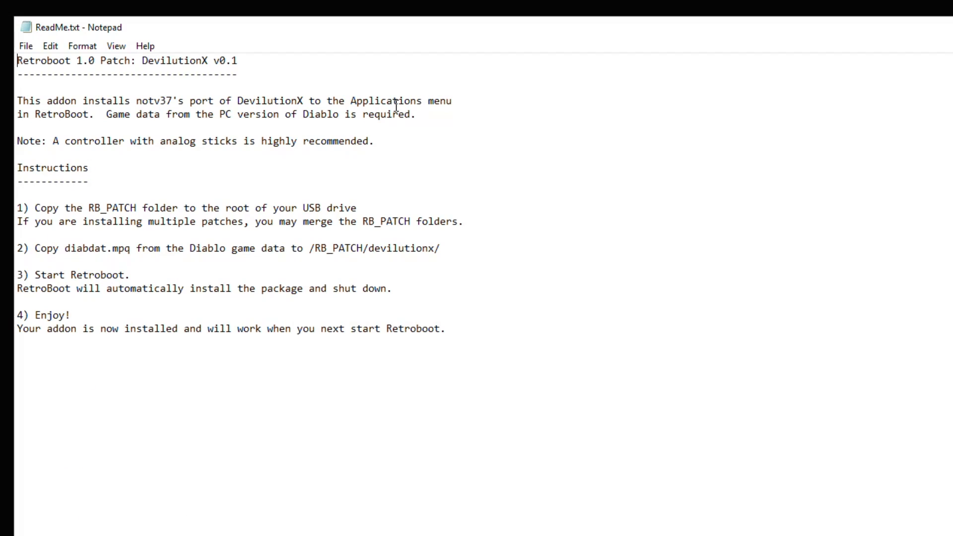
mouse_move(334, 62)
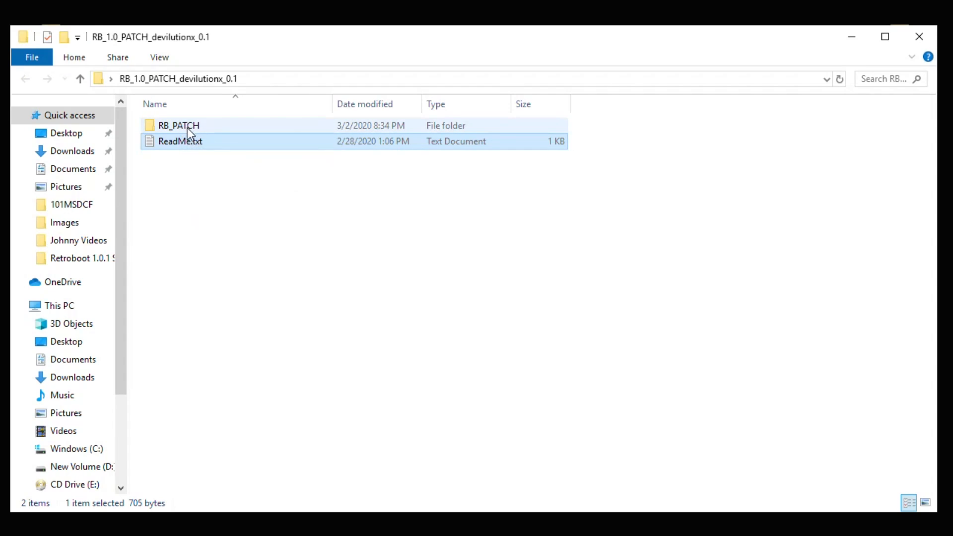
mouse_move(178, 131)
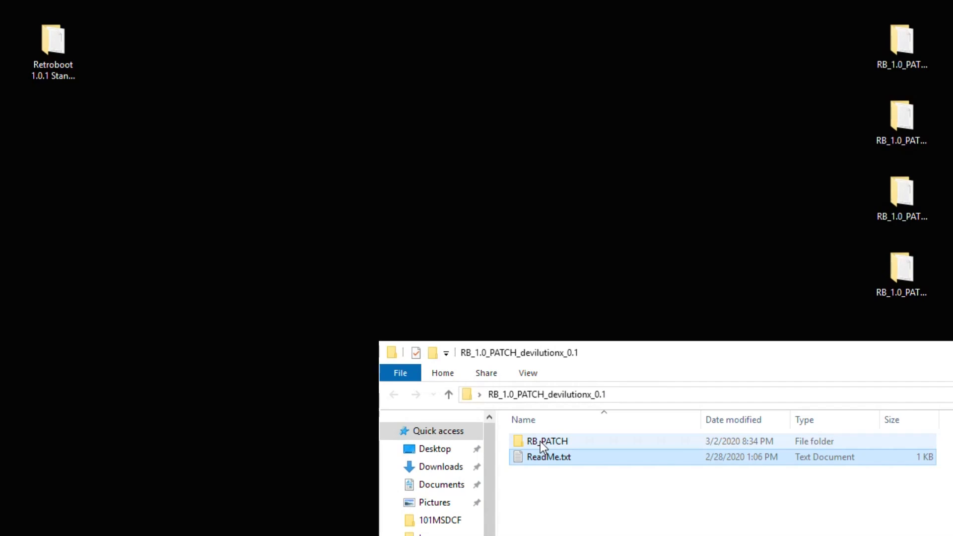
mouse_move(543, 444)
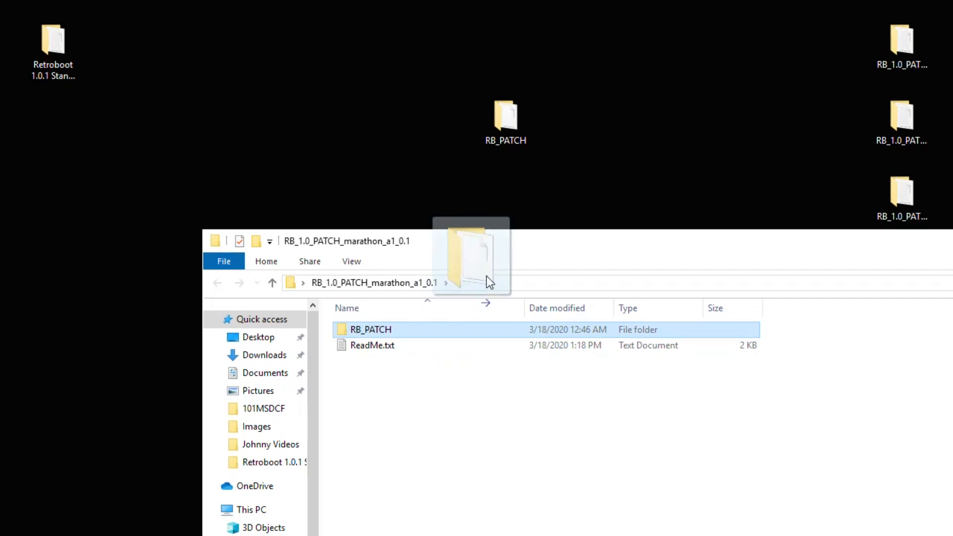
Merge the marathon RB_PATCH onto the desktop RB_PATCH and verify it holds alephone-m1 and devilutionx
left_click_drag(471, 255, 617, 46)
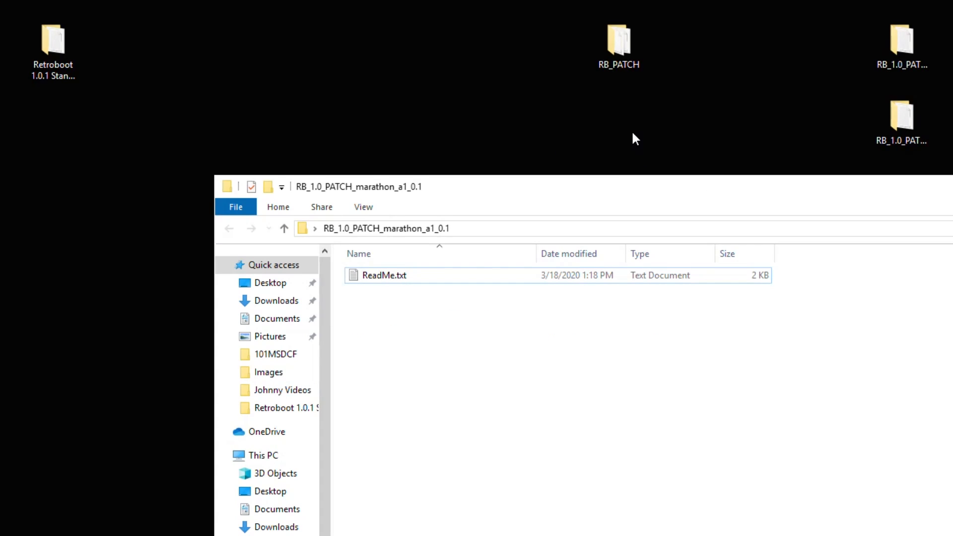
mouse_move(621, 90)
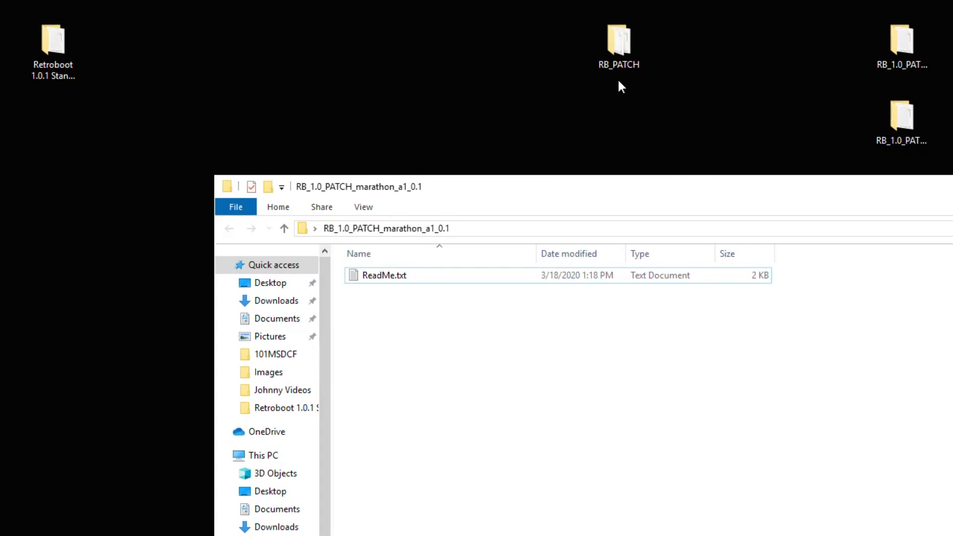
left_click(620, 42)
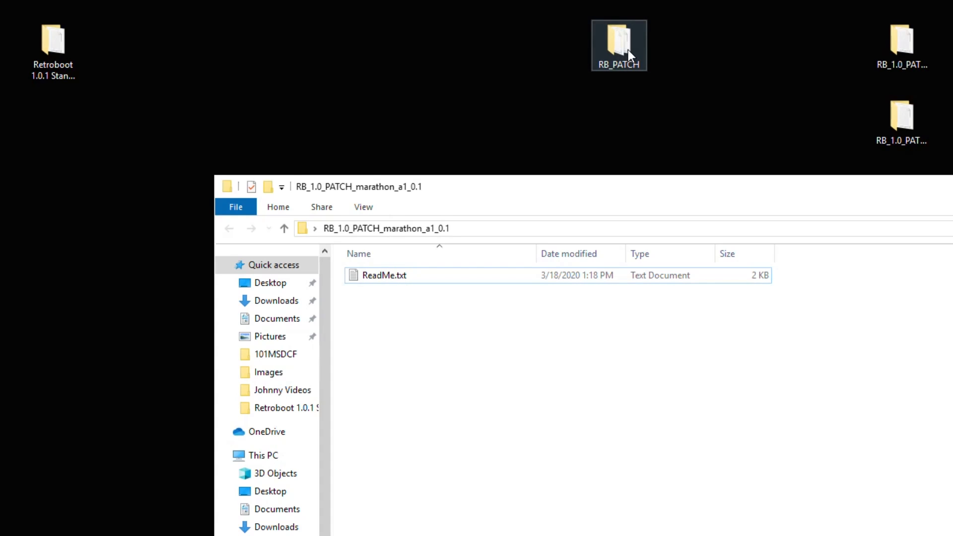
double_click(619, 39)
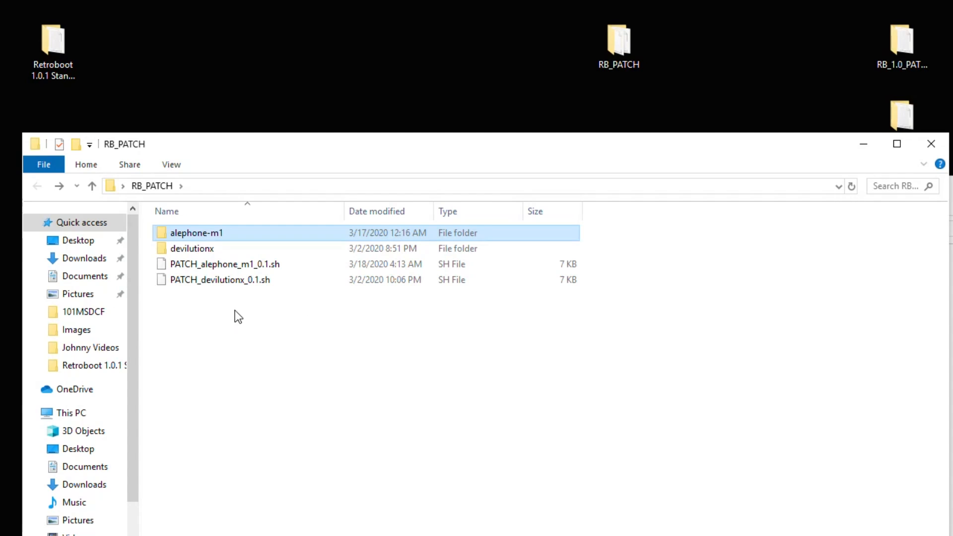
mouse_move(239, 272)
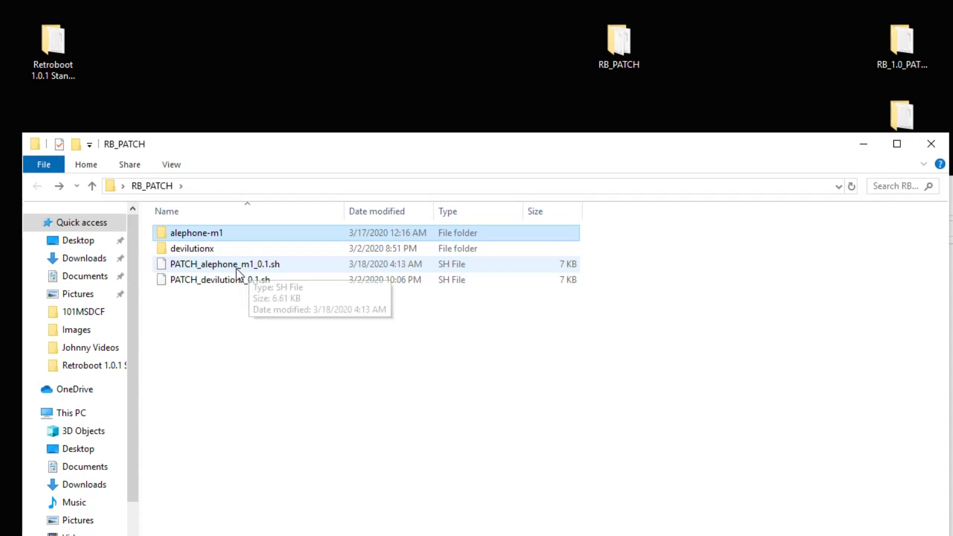
mouse_move(519, 253)
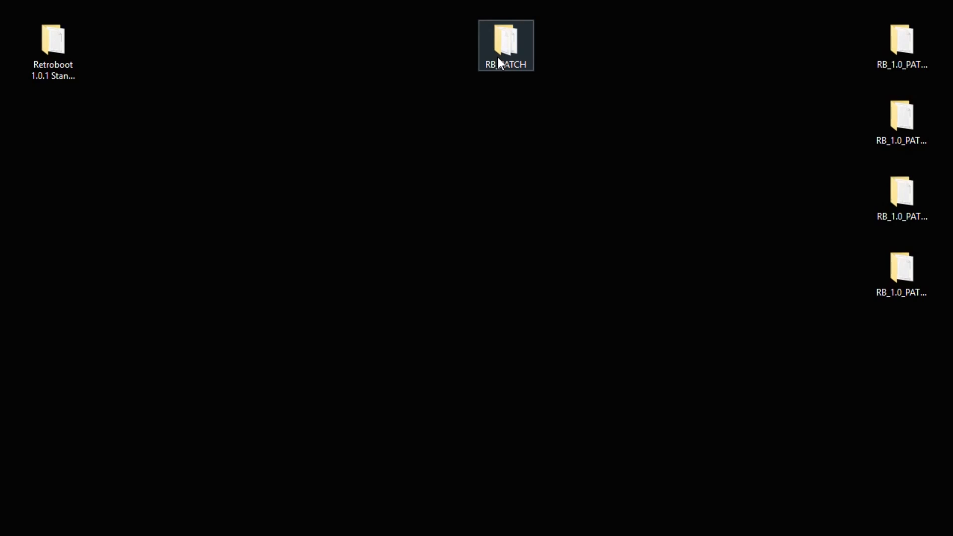
Copy the desktop RB_PATCH folder into the root of the SONY (F:) drive
double_click(505, 39)
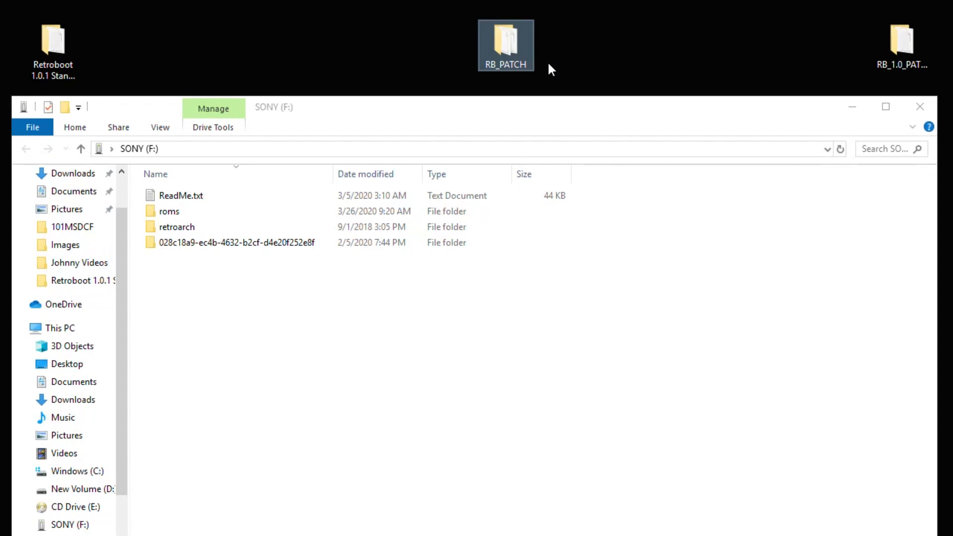
left_click_drag(505, 46, 228, 310)
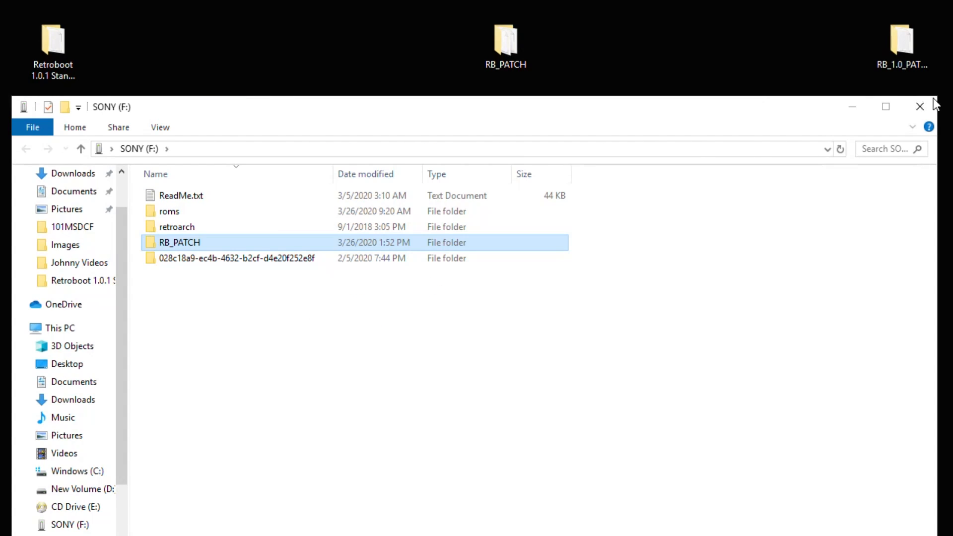
left_click(919, 107)
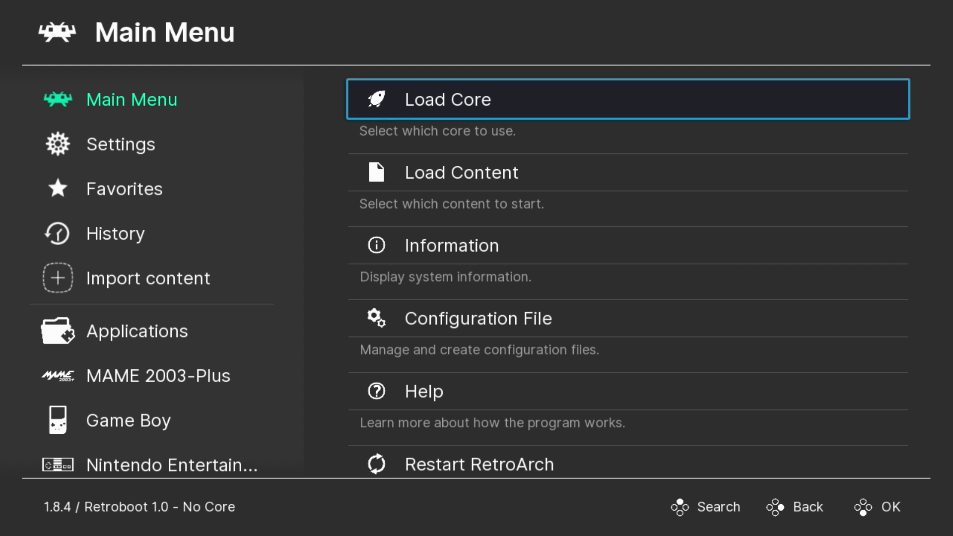
Check the empty Favorites list and return to the main menu showing Applications
left_click(147, 278)
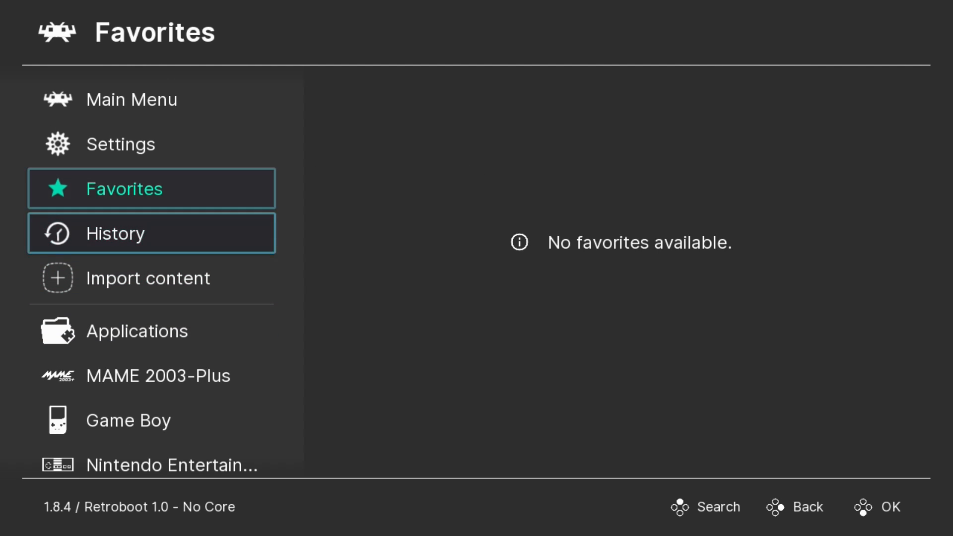
left_click(131, 99)
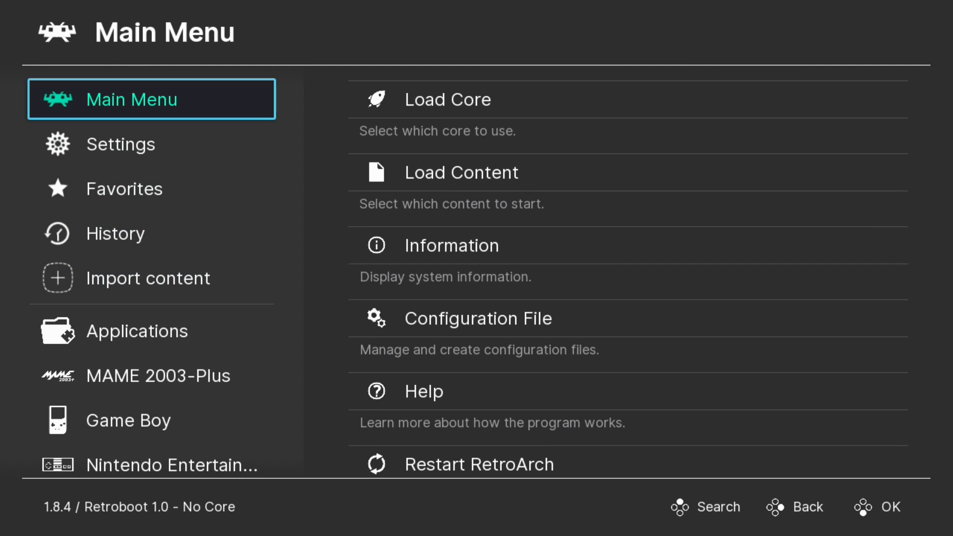